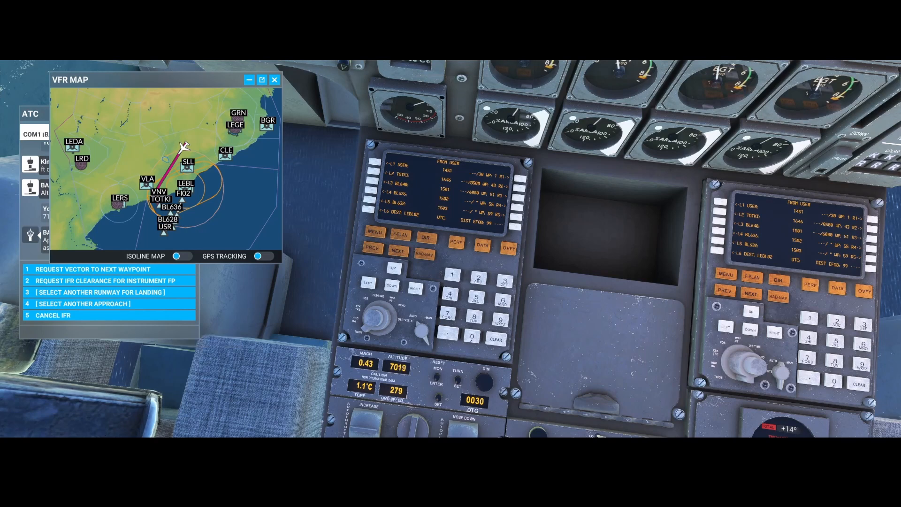
pyautogui.moveTo(396, 239)
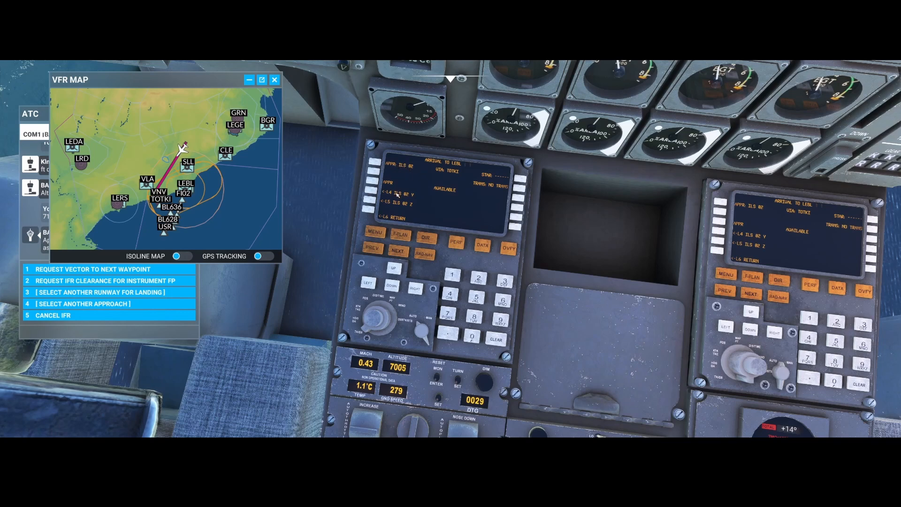
pyautogui.moveTo(403, 209)
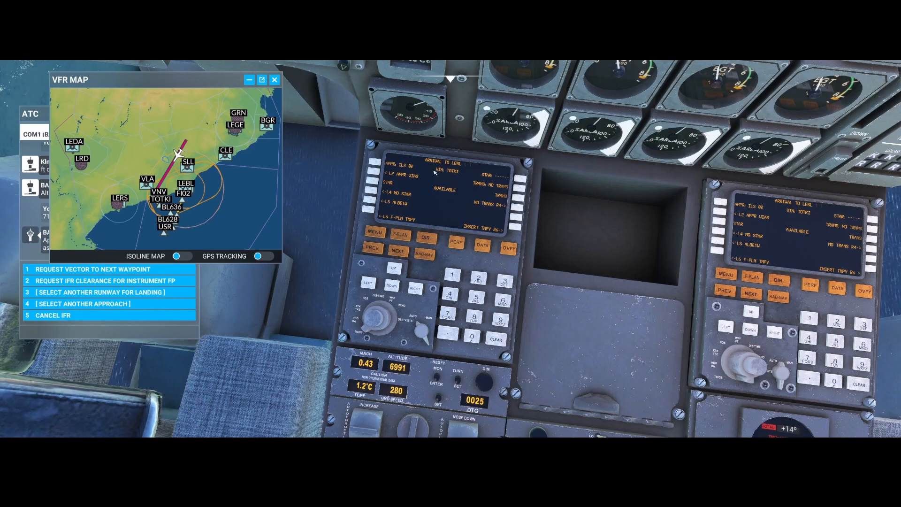
pyautogui.moveTo(514, 228)
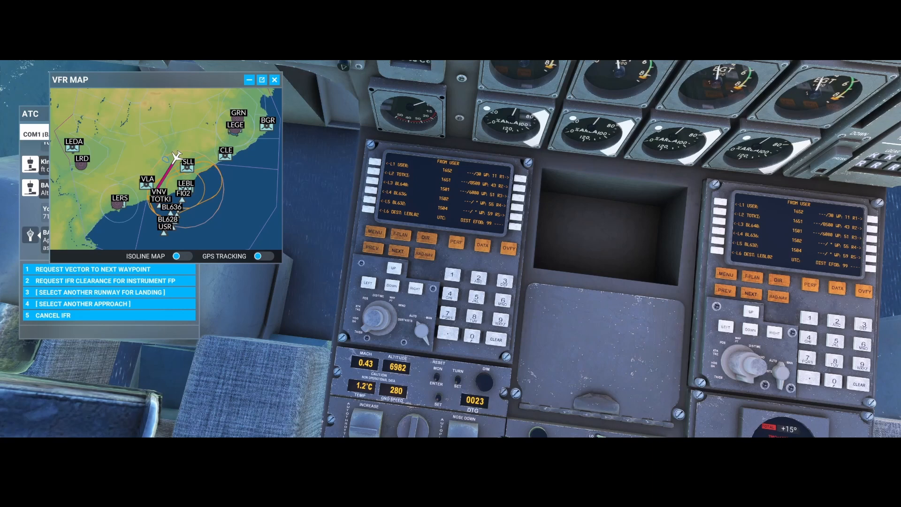
pyautogui.moveTo(481, 245)
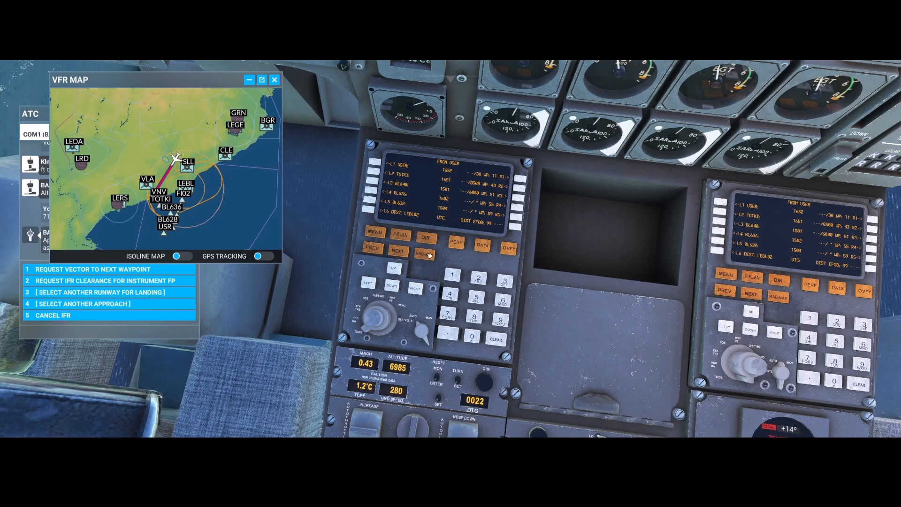
# - Show the direct-to page listing waypoints USER, TOTKI, BL648 and BL636
pyautogui.click(425, 240)
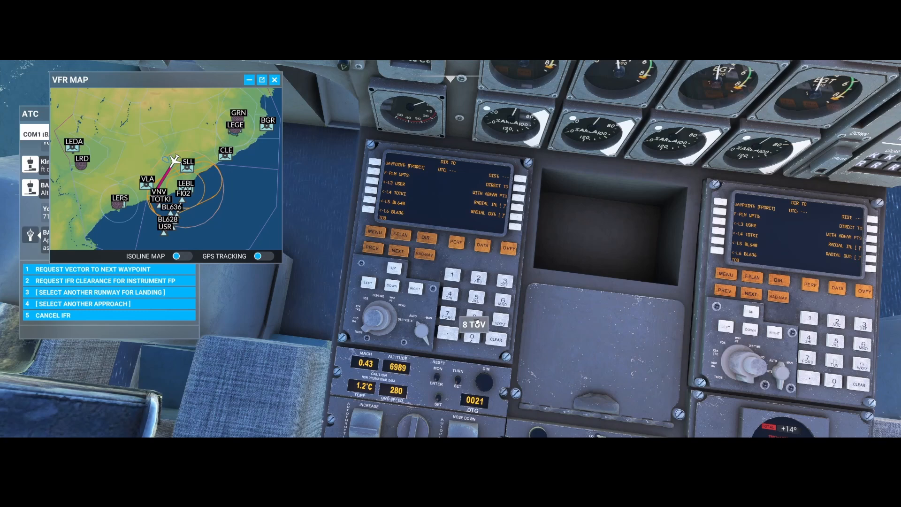
pyautogui.moveTo(503, 304)
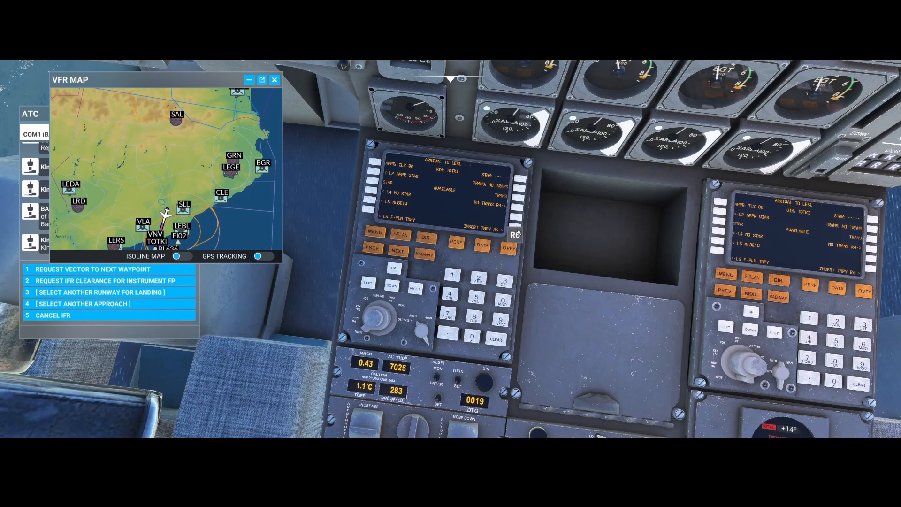
pyautogui.moveTo(397, 235)
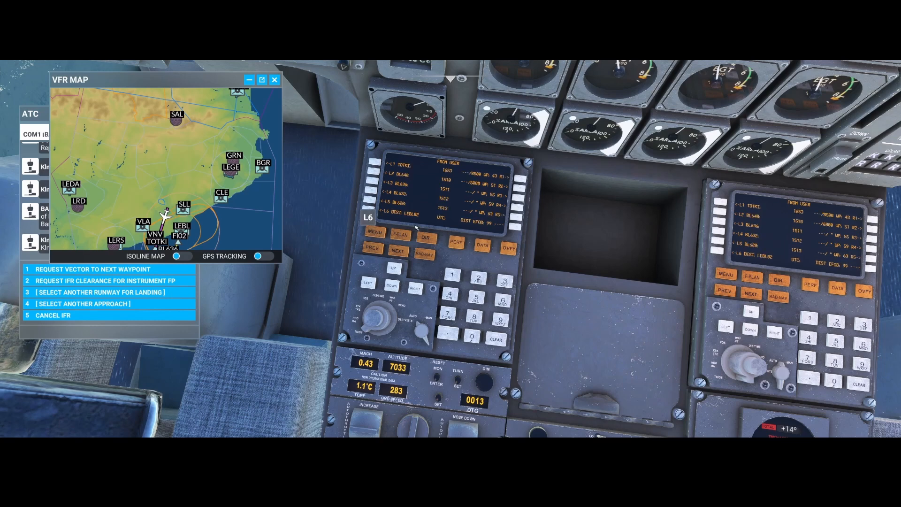
pyautogui.moveTo(427, 238)
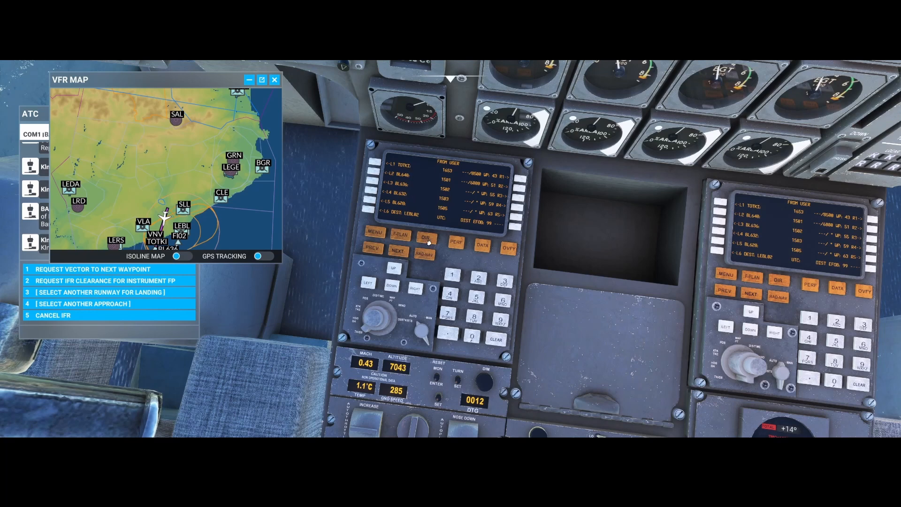
# - Bring up the direct-to page listing TOTKI, BL648, BL636 and BL632
pyautogui.click(425, 238)
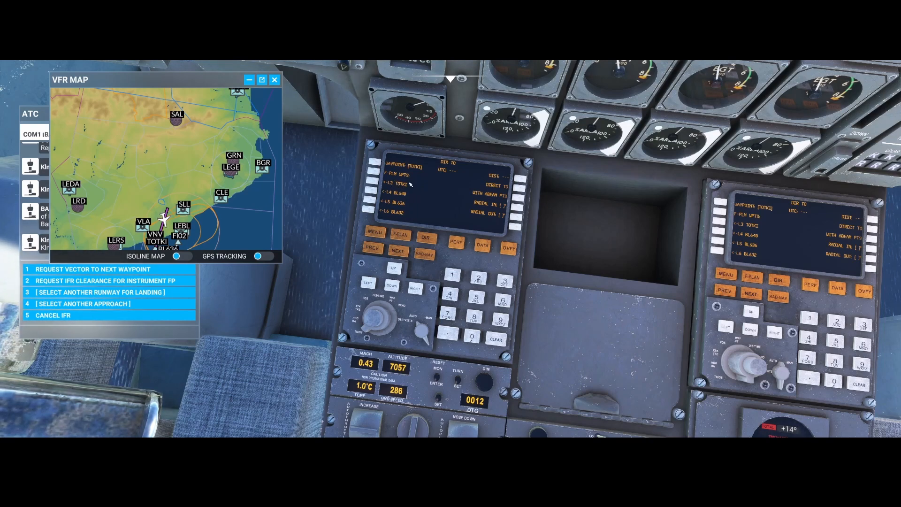
pyautogui.moveTo(403, 190)
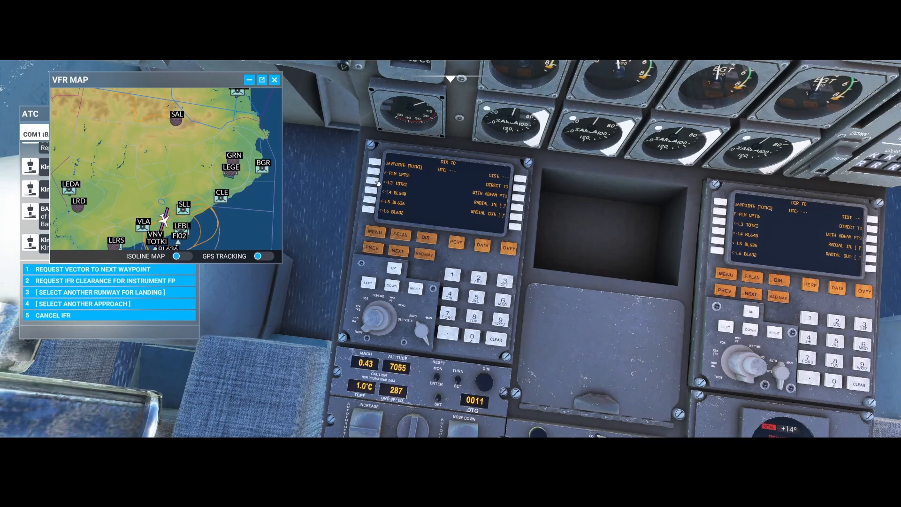
pyautogui.moveTo(419, 169)
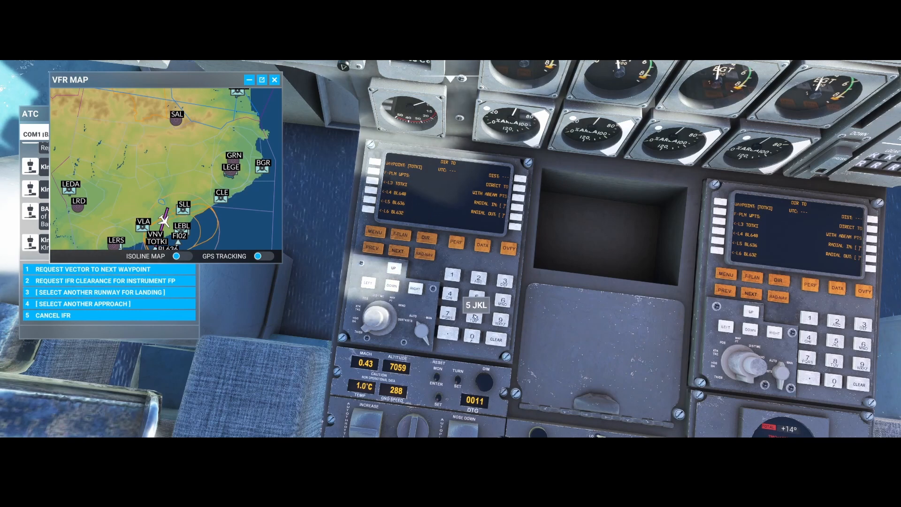
# - Return to the flight plan list running from TOTKI to LEBL02
pyautogui.click(396, 233)
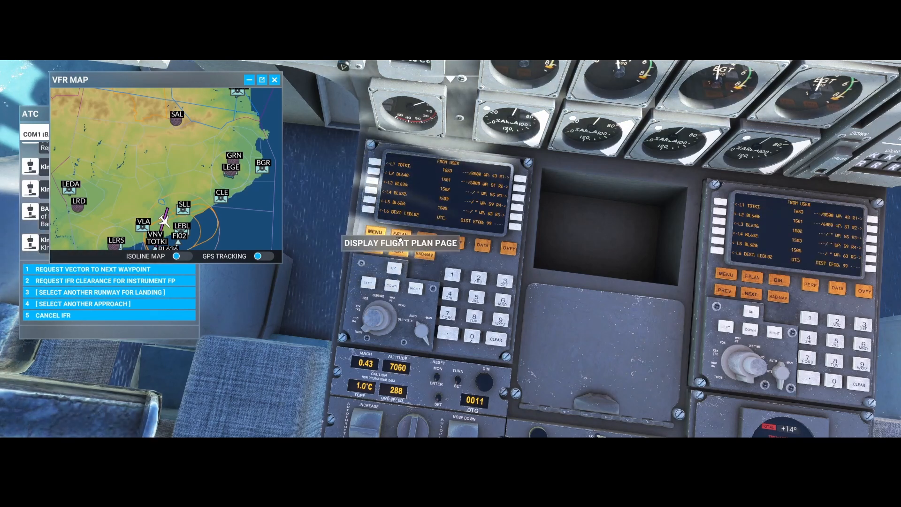